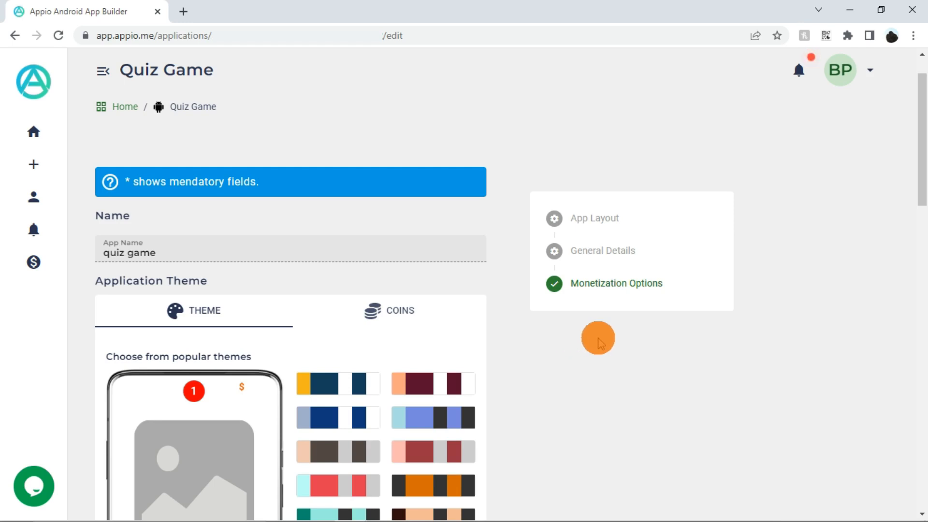
mouse_move(578, 346)
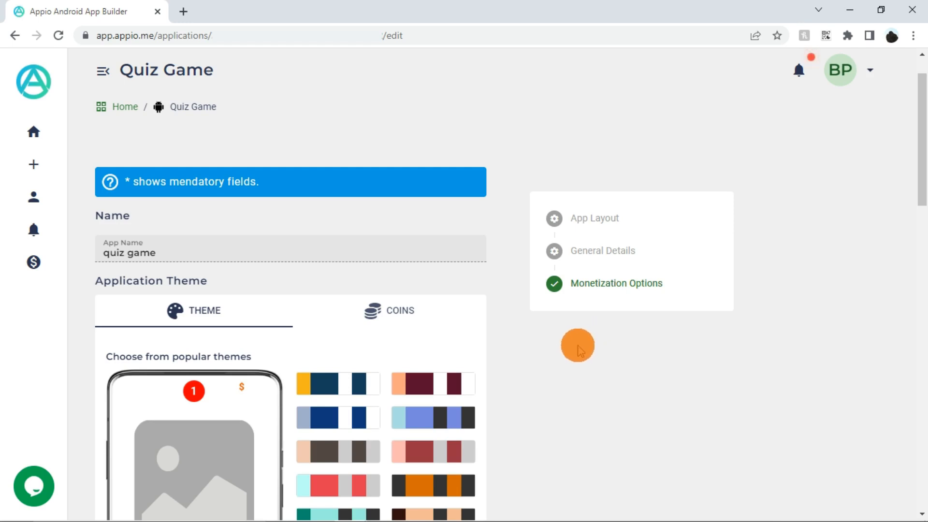
mouse_move(109, 92)
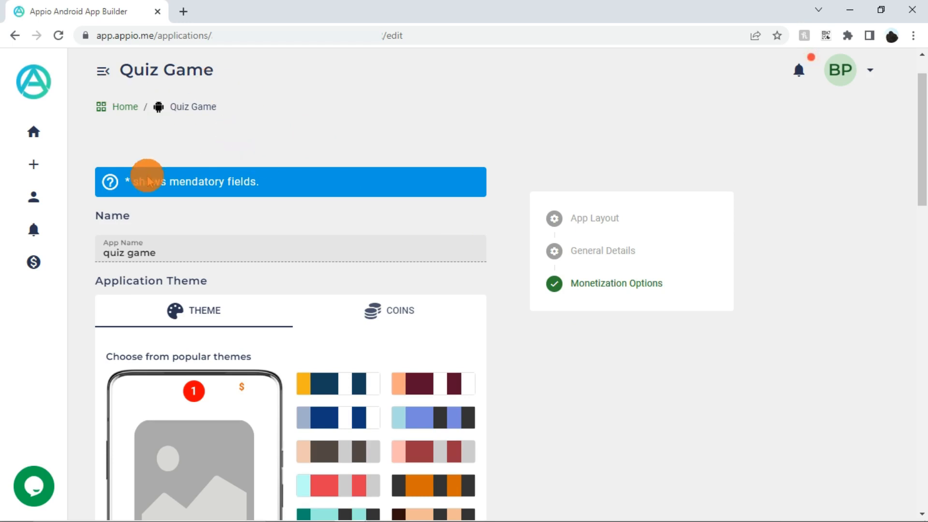
mouse_move(271, 204)
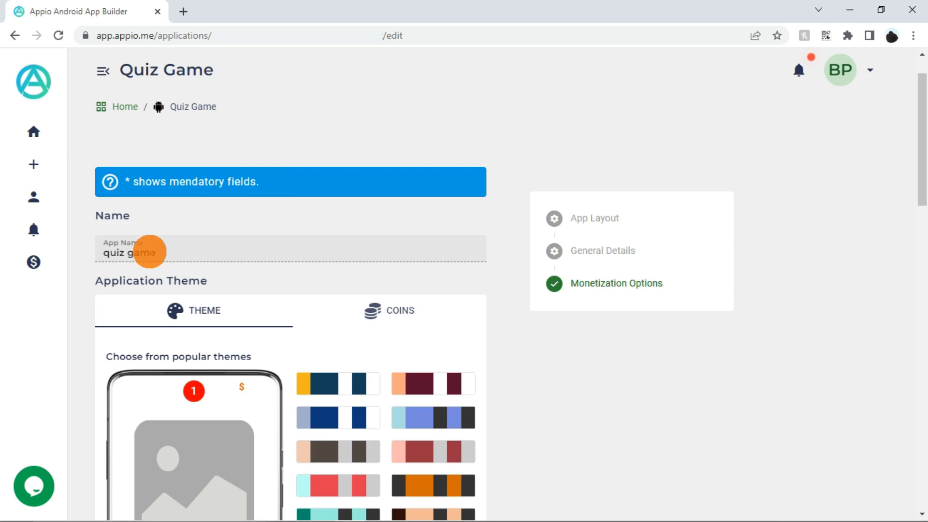
mouse_move(195, 275)
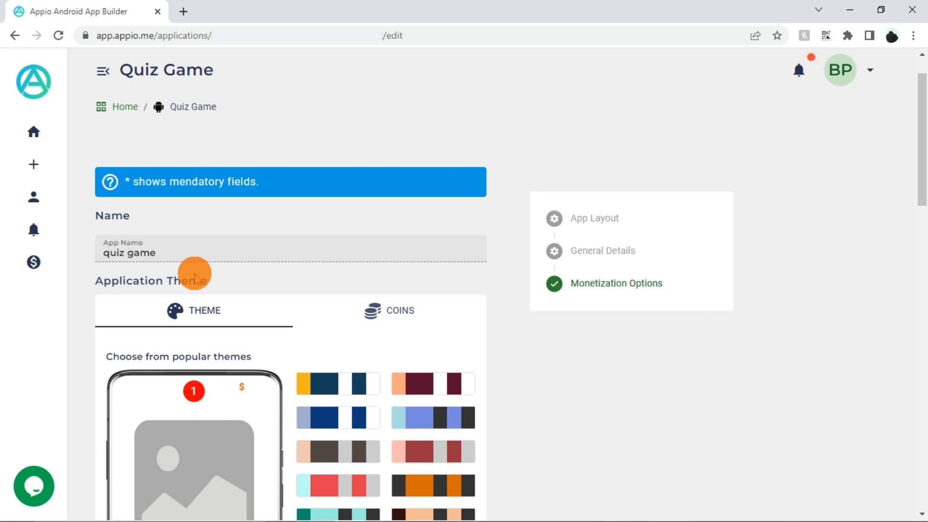
mouse_move(150, 287)
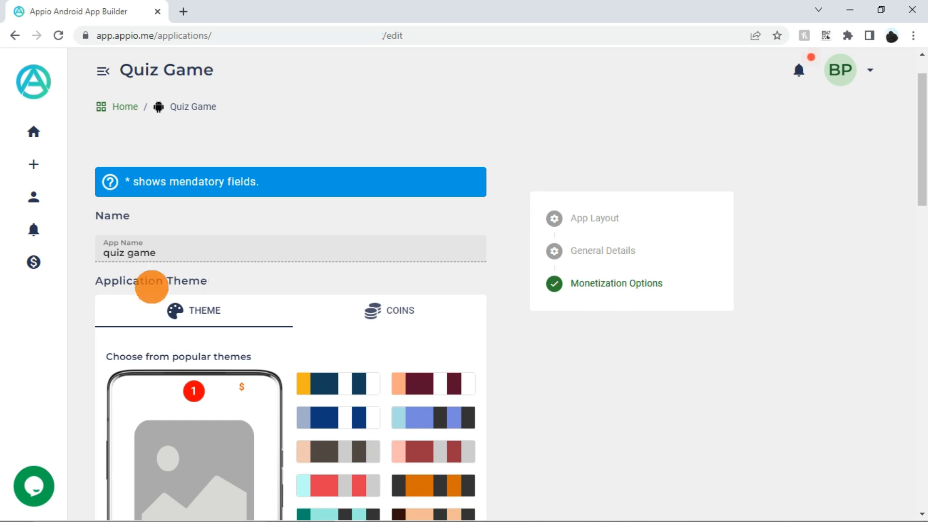
Dismiss the colour picker unchanged and reveal the coin settings: 25 new-user, 10 level-win, hints 15/15/30
scroll("down", 3)
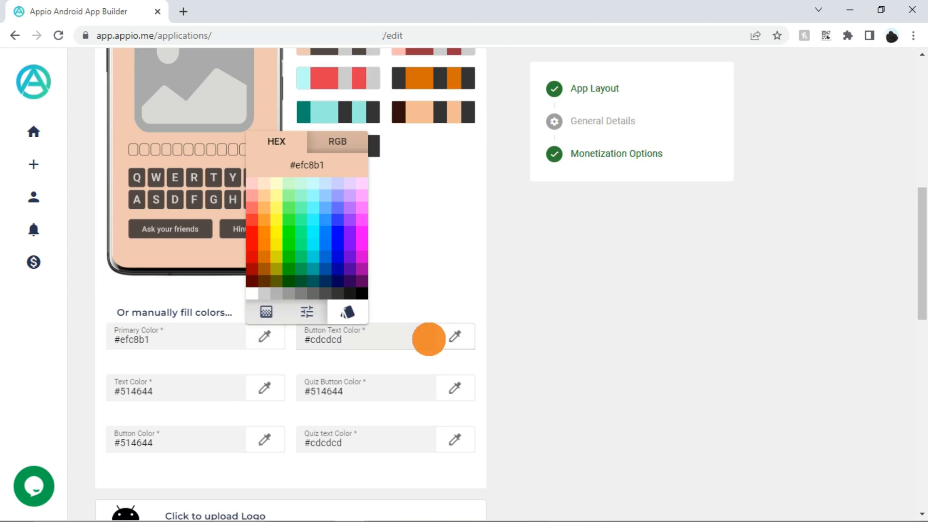
left_click(370, 260)
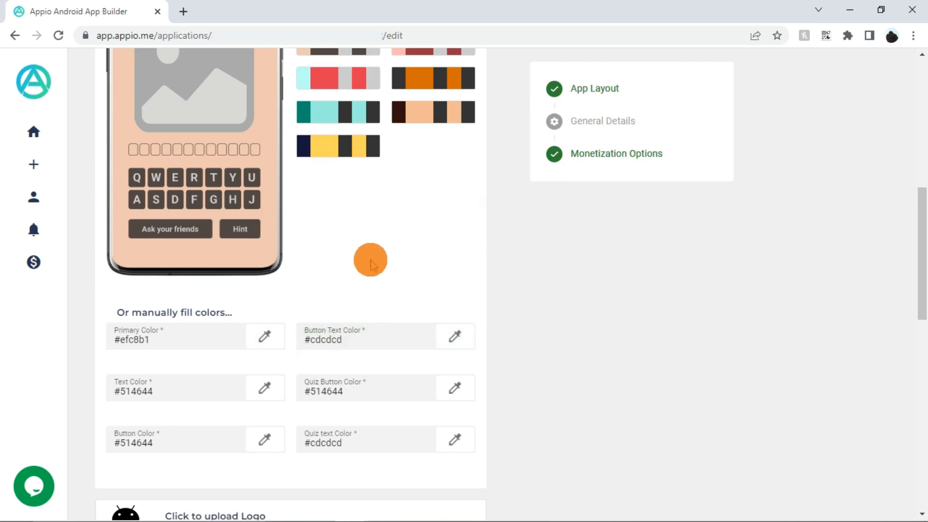
left_click(390, 175)
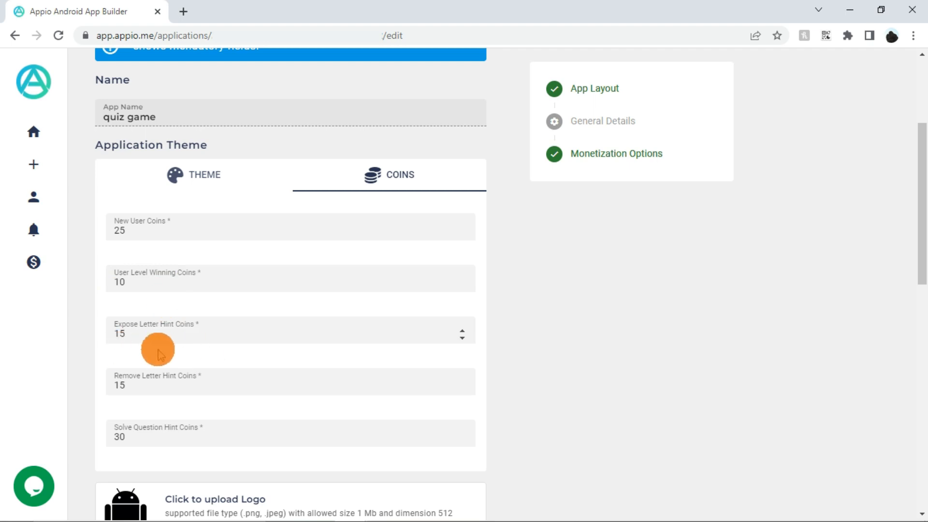
mouse_move(184, 357)
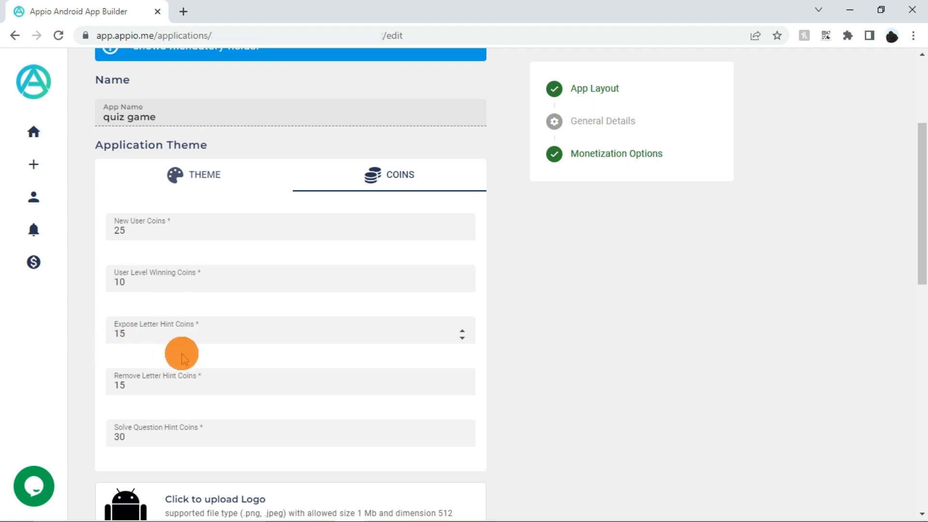
mouse_move(115, 402)
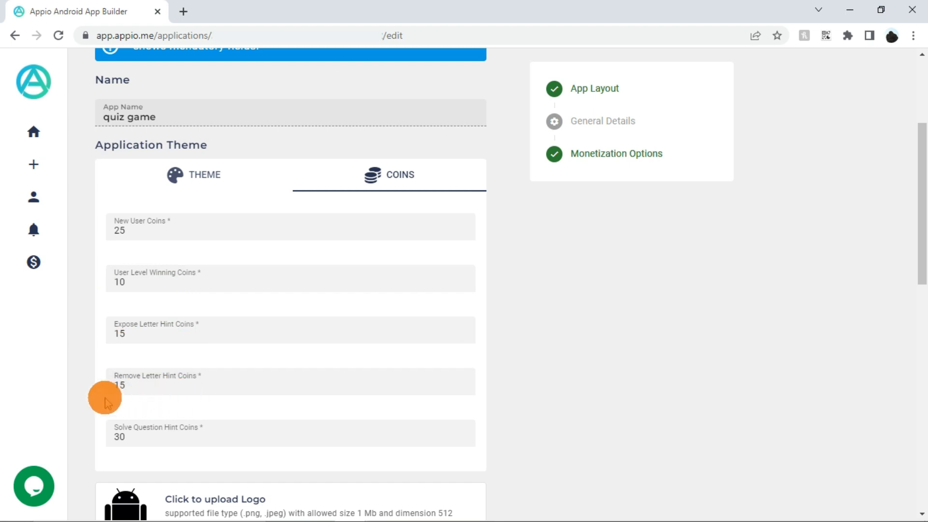
mouse_move(194, 418)
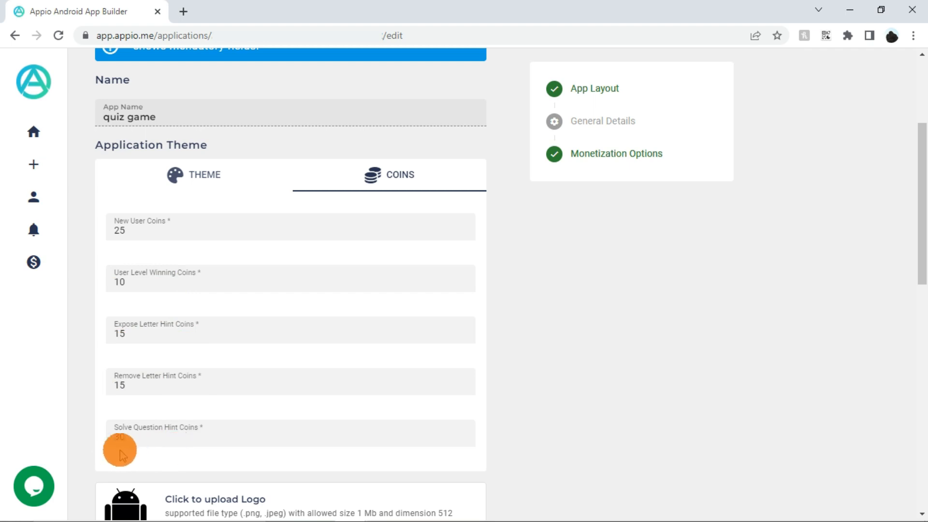
scroll("down", 3)
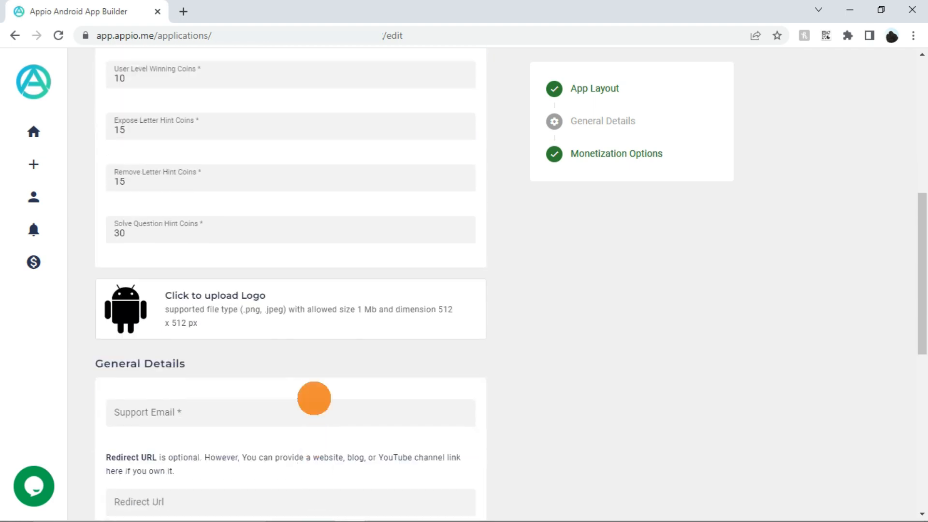
mouse_move(240, 302)
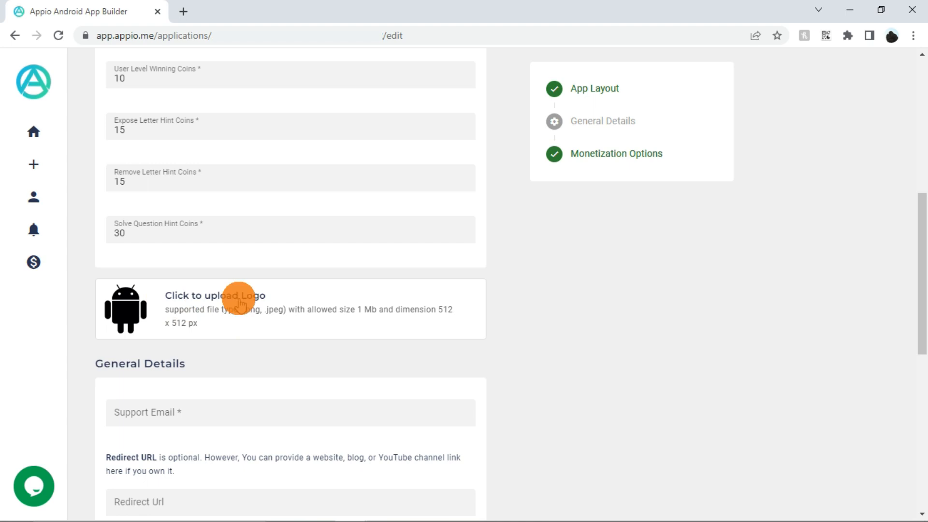
mouse_move(231, 328)
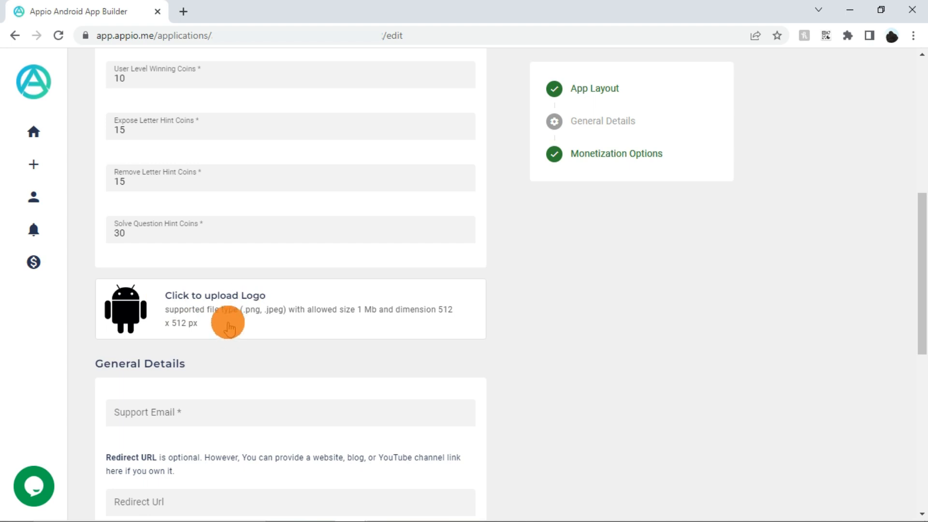
mouse_move(270, 323)
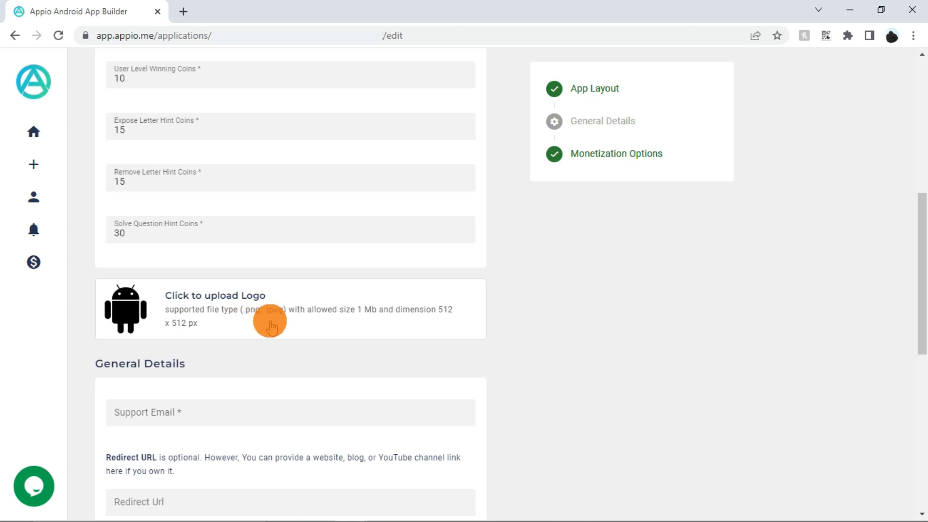
mouse_move(330, 318)
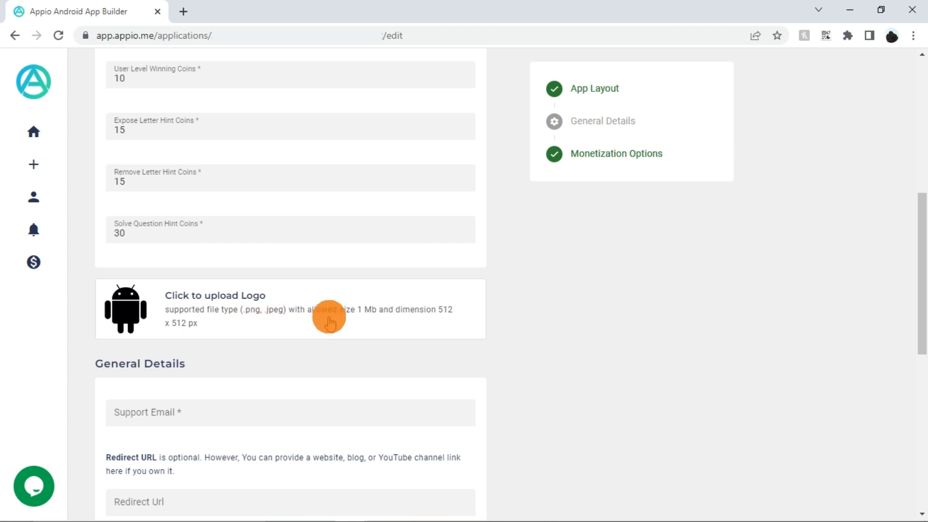
mouse_move(372, 318)
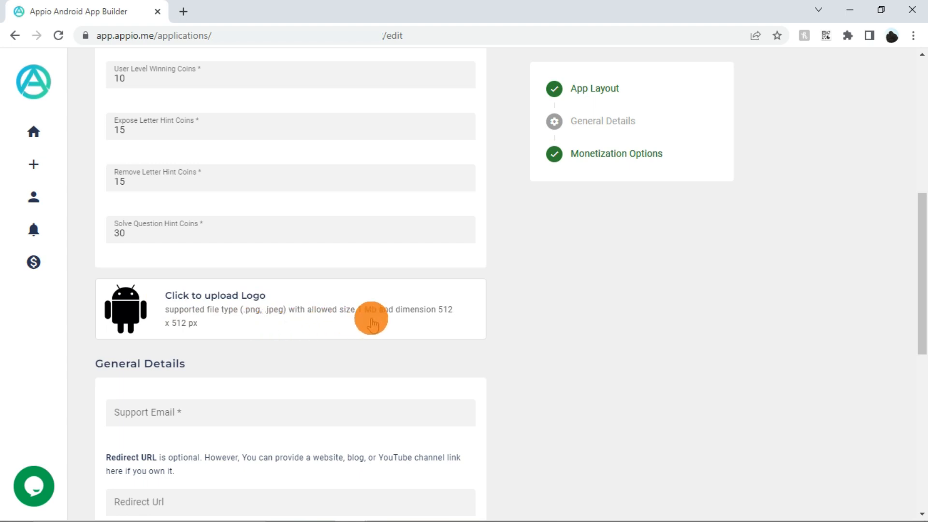
mouse_move(201, 348)
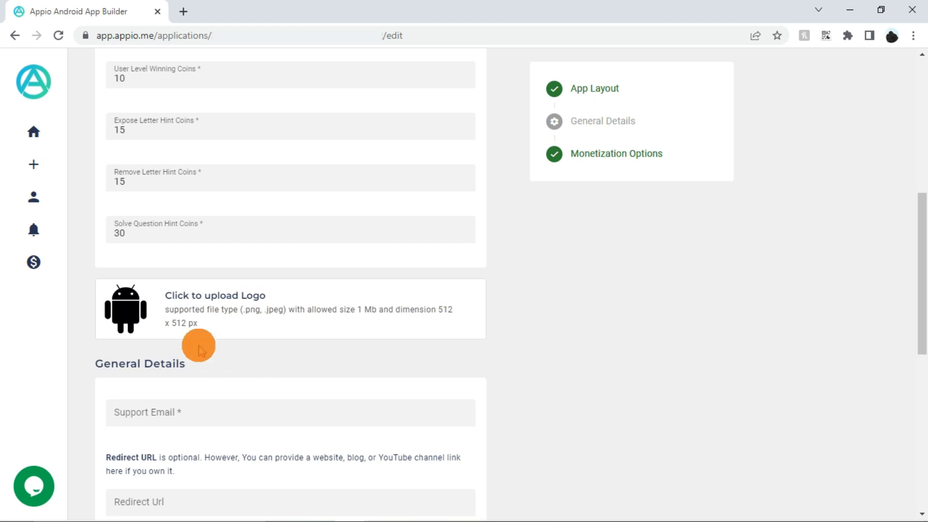
mouse_move(238, 339)
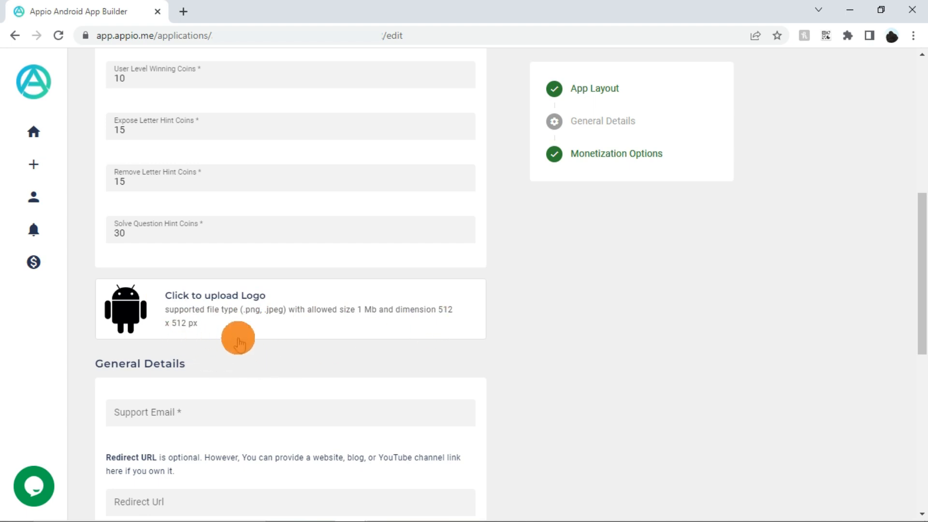
mouse_move(135, 379)
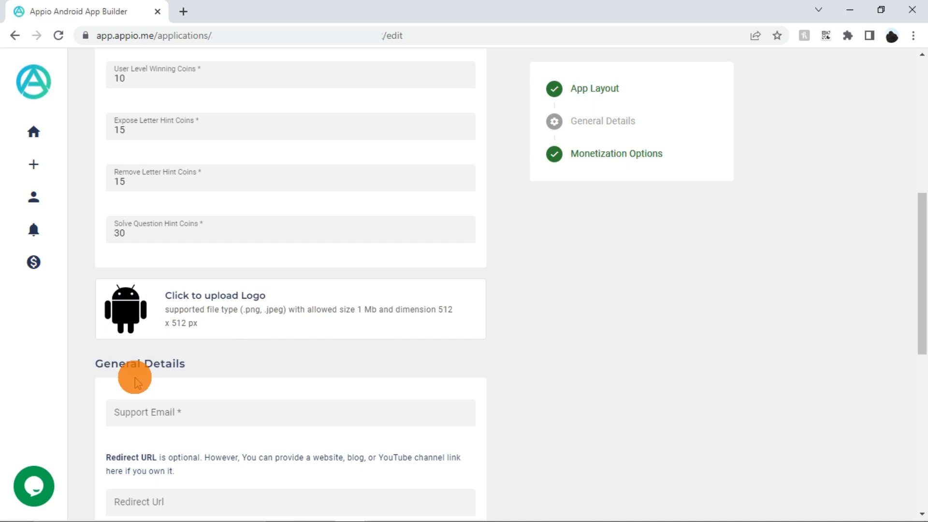
scroll("down", 3)
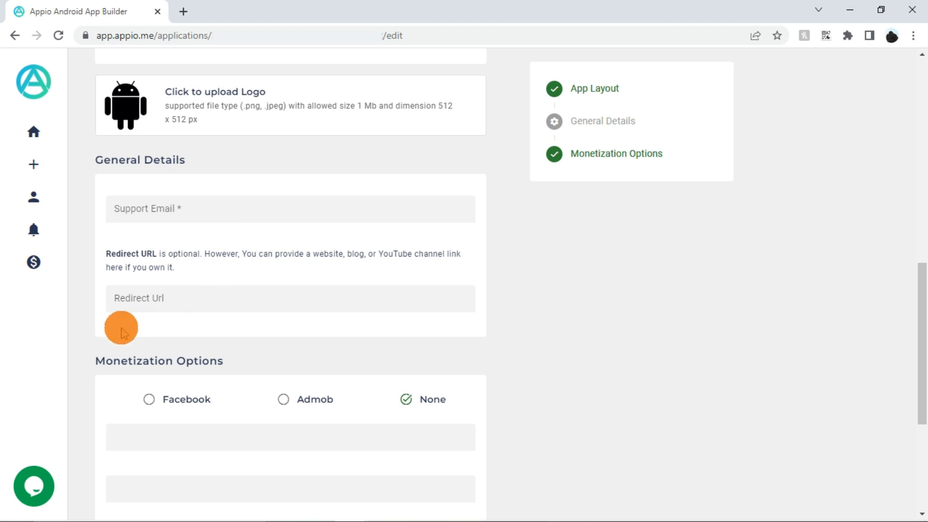
mouse_move(223, 328)
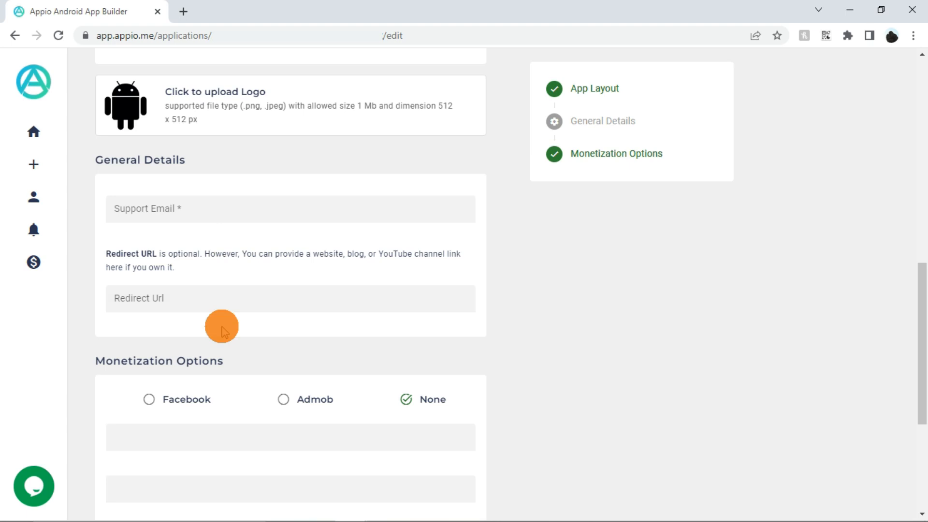
scroll("down", 3)
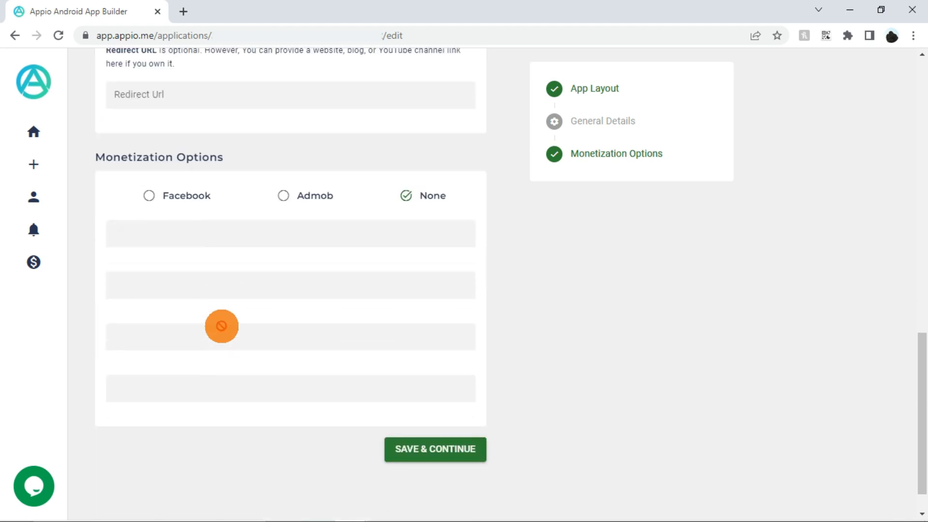
mouse_move(233, 183)
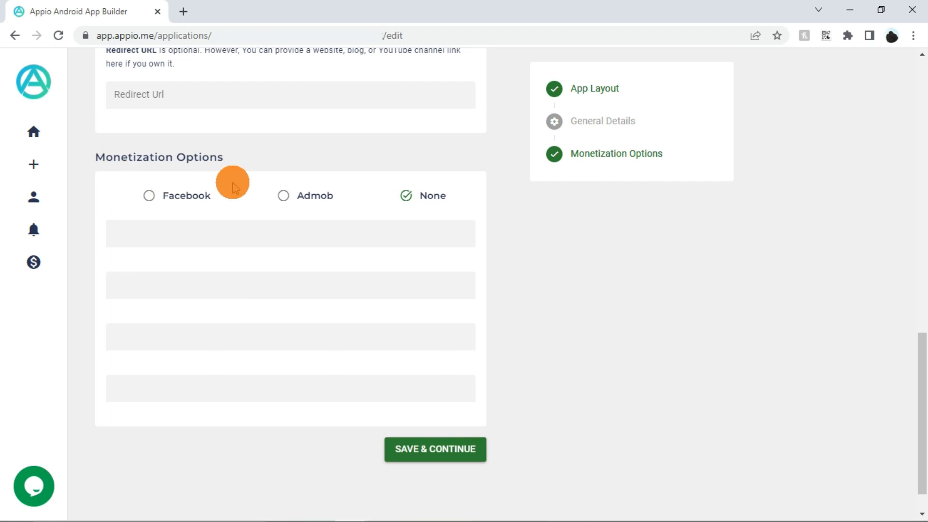
mouse_move(245, 168)
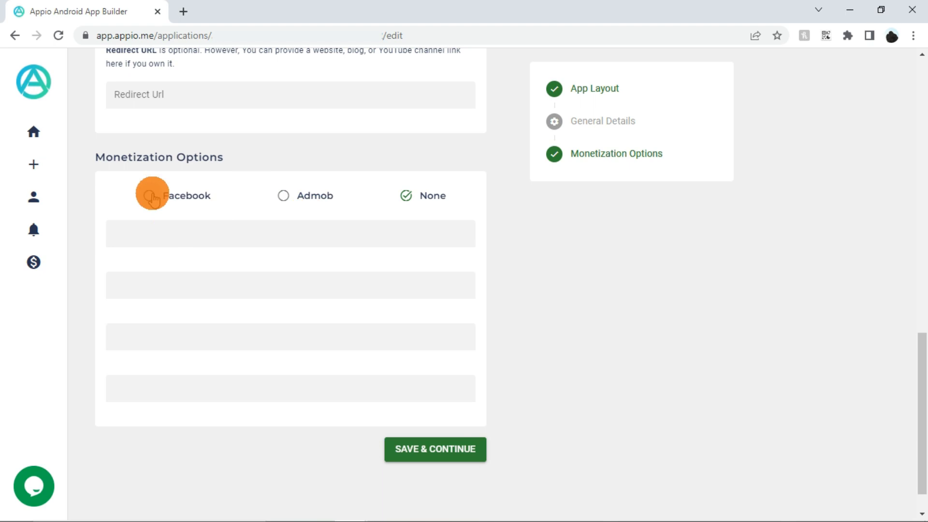
left_click(152, 195)
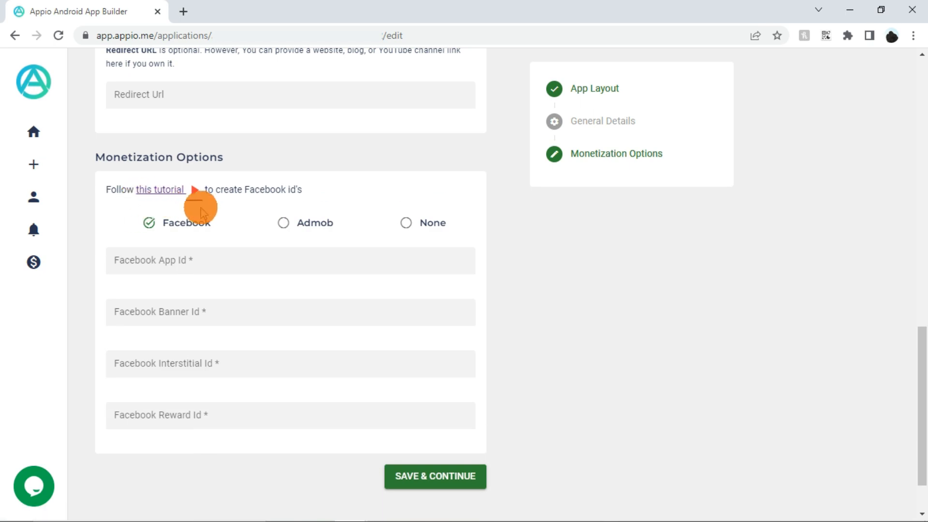
mouse_move(247, 210)
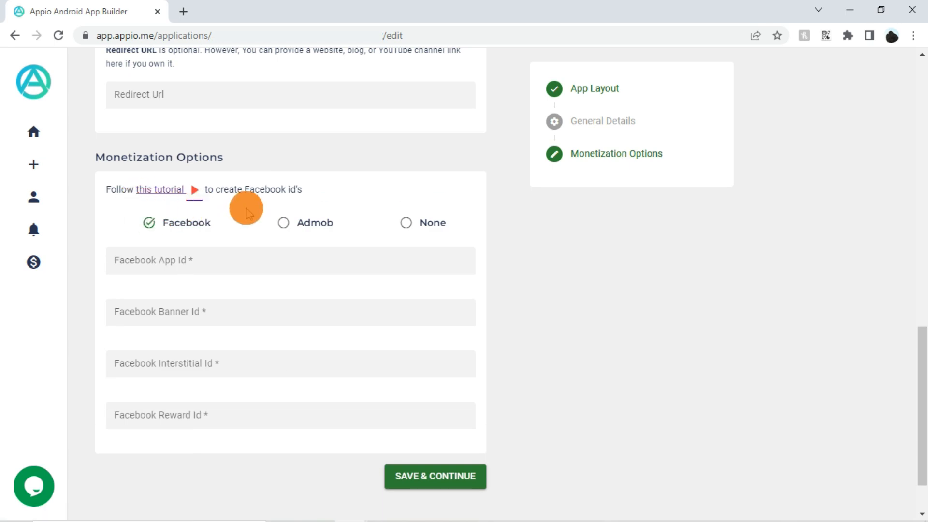
mouse_move(307, 164)
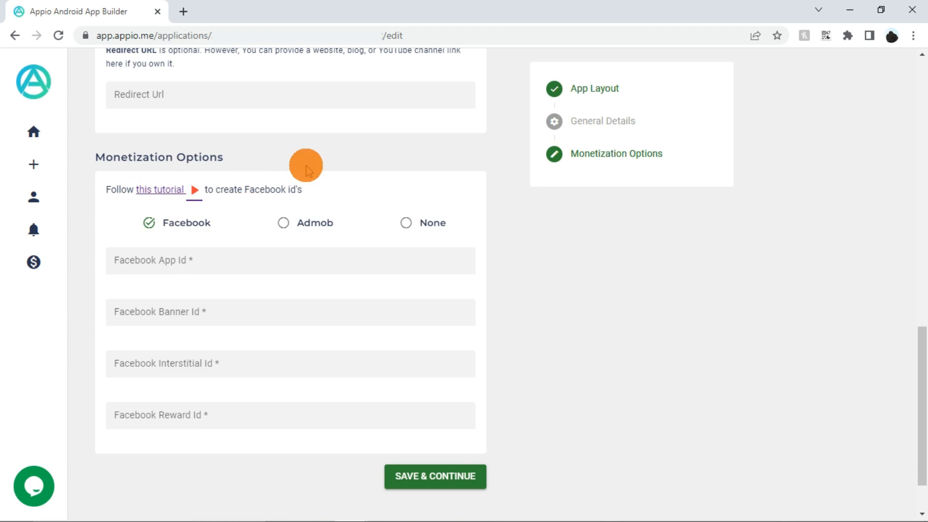
mouse_move(212, 283)
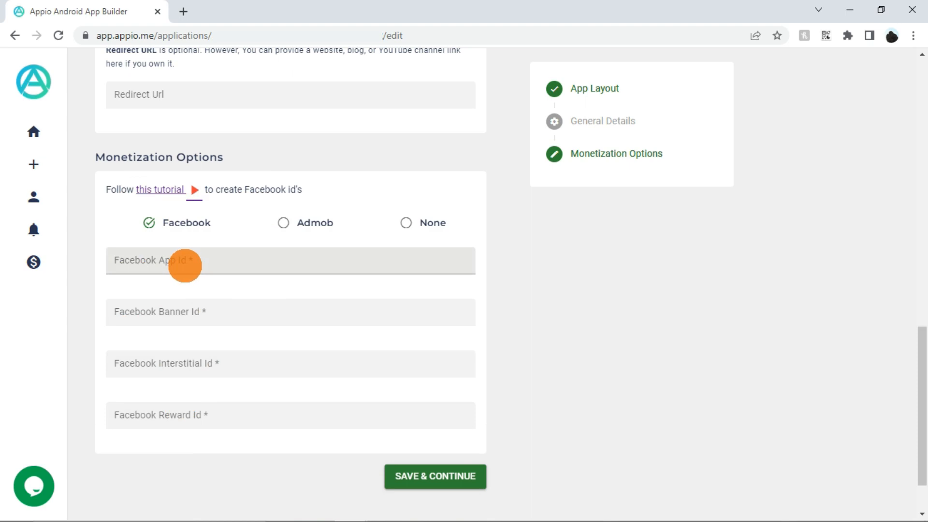
left_click(284, 223)
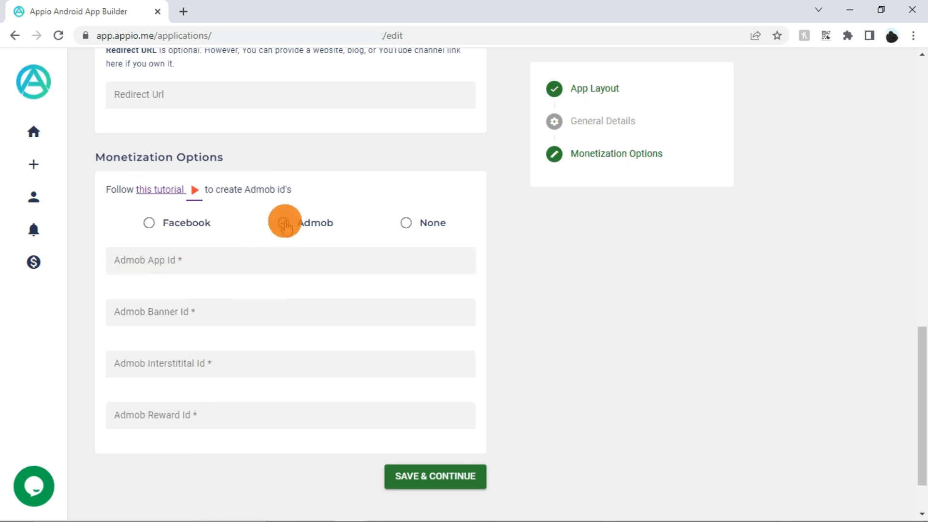
left_click(284, 222)
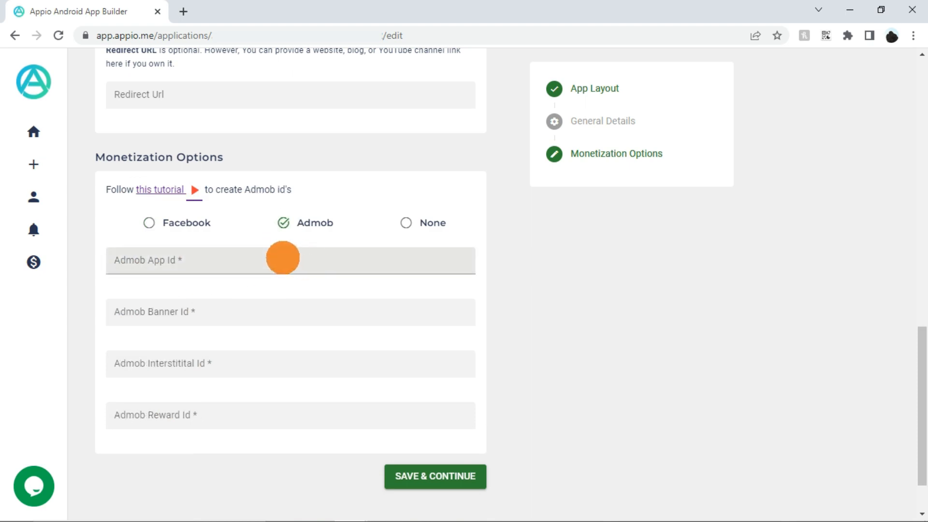
mouse_move(278, 397)
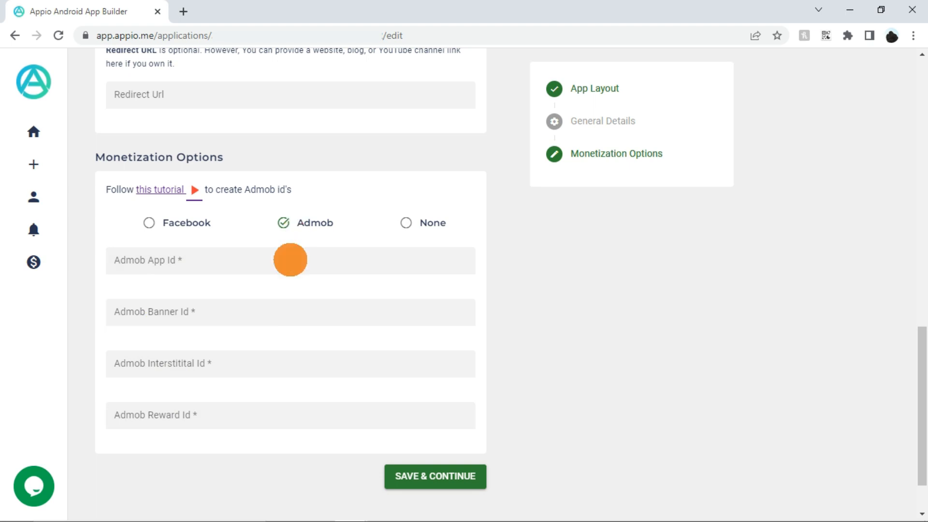
left_click(290, 260)
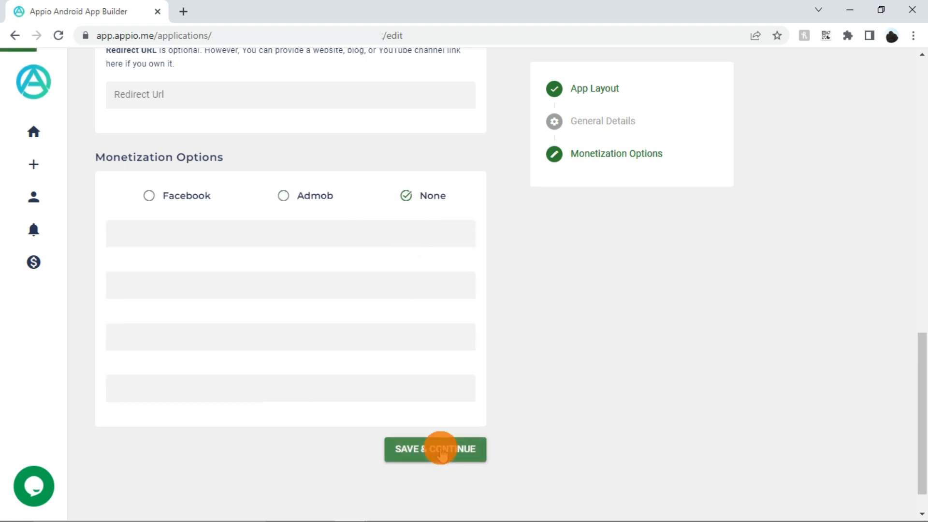
Save & Continue, get 'The given data was invalid', and review the required logo and support email messages
left_click(434, 449)
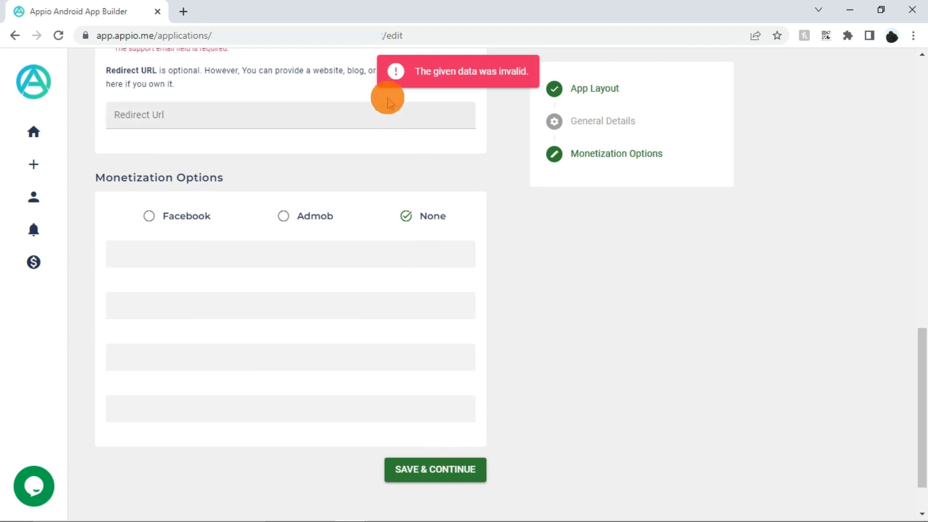
mouse_move(493, 109)
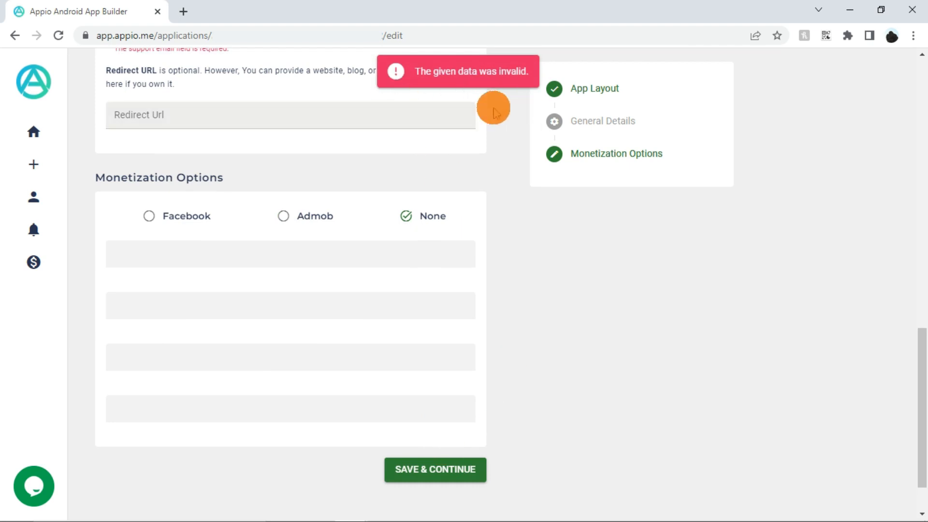
scroll("up", 3)
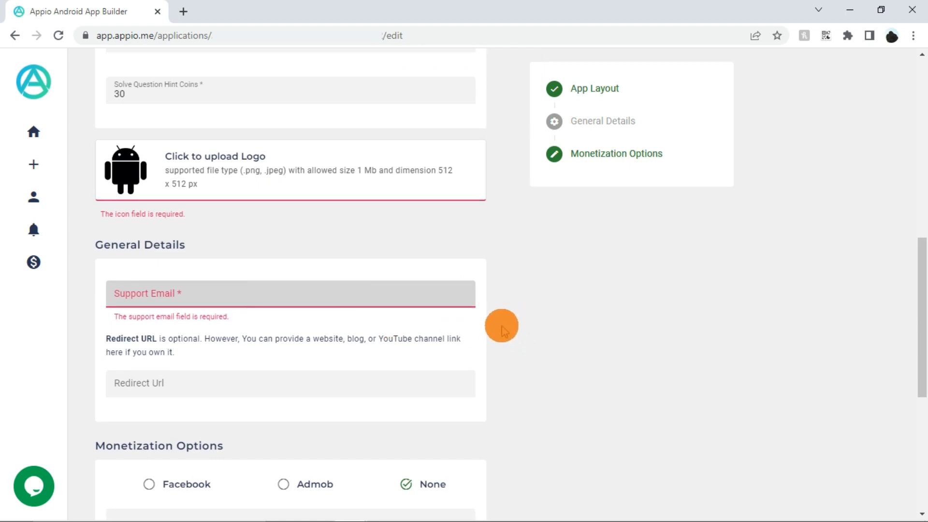
scroll("down", 3)
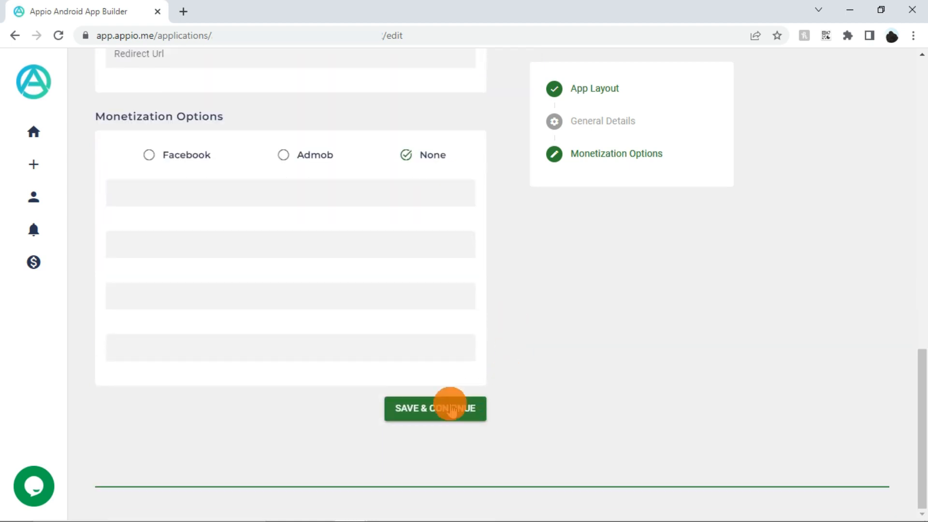